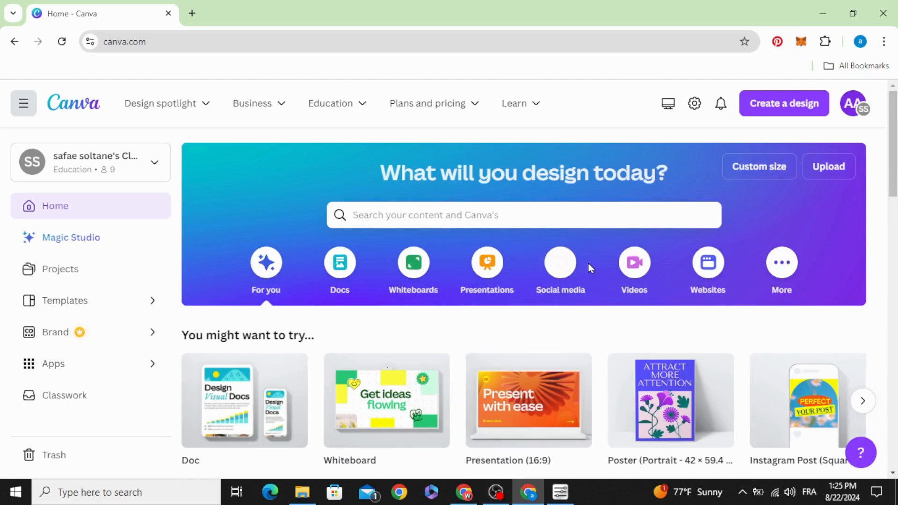
Step: Create a blank 1920×1080 video design from the Videos section of the home page
left_click(634, 263)
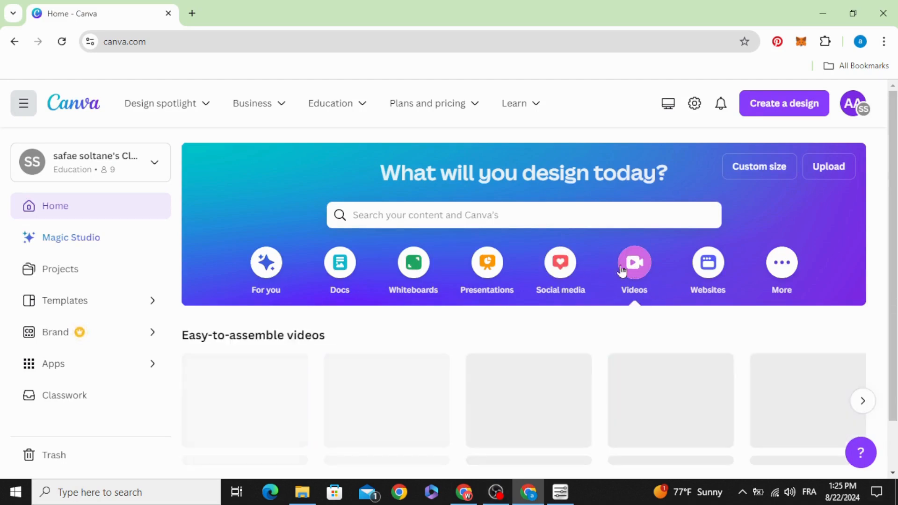
scroll("down", 3)
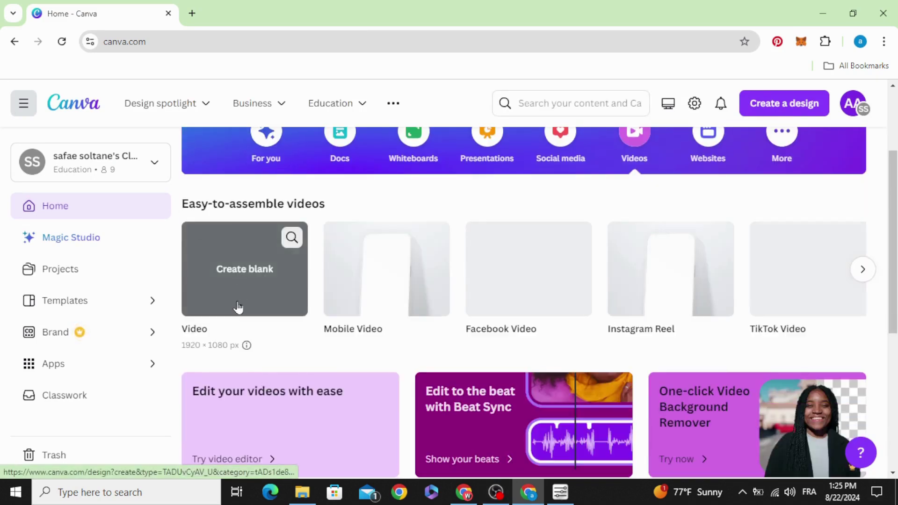
left_click(244, 269)
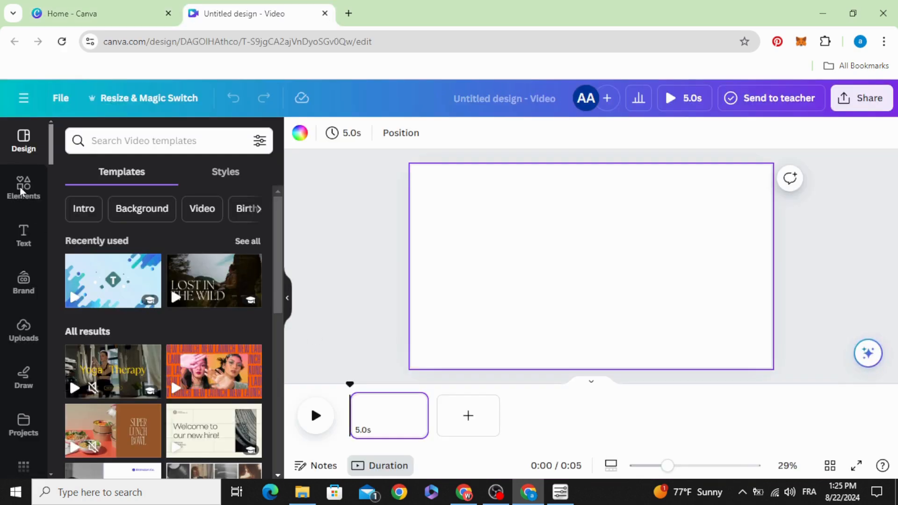
Step: Search Elements for 'abstract liquid ink transition' and add the first black 14-second clip
left_click(24, 185)
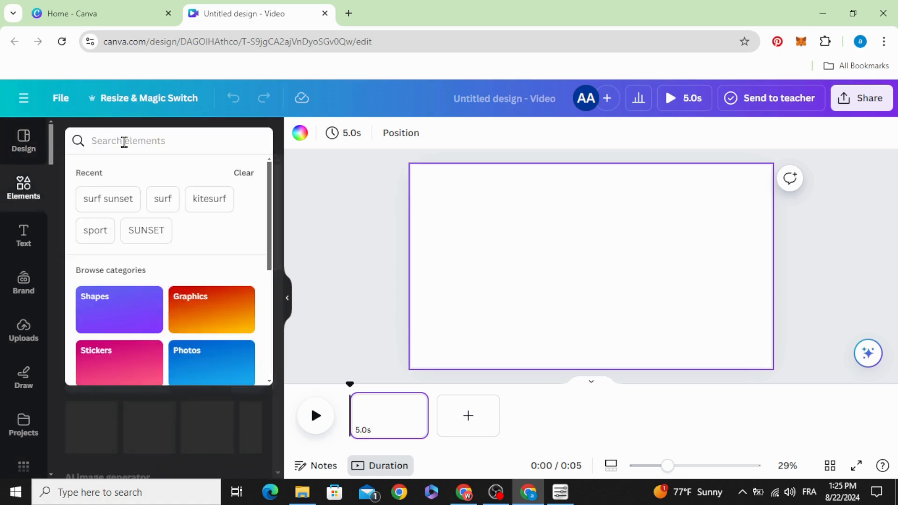
type("abstract")
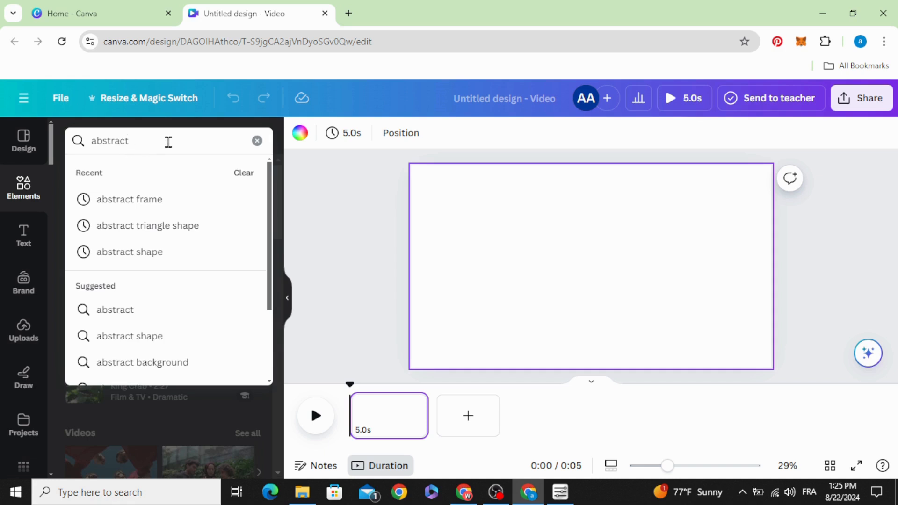
type("liquid ink transition")
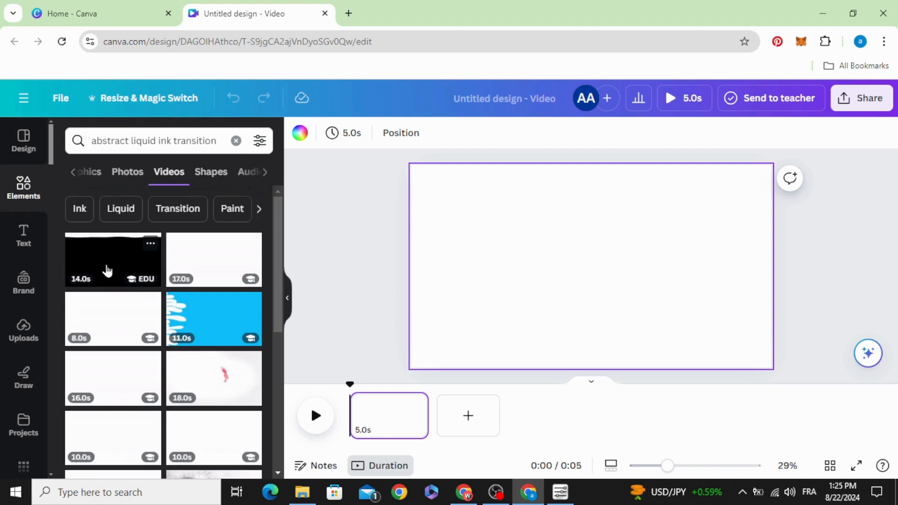
left_click(107, 267)
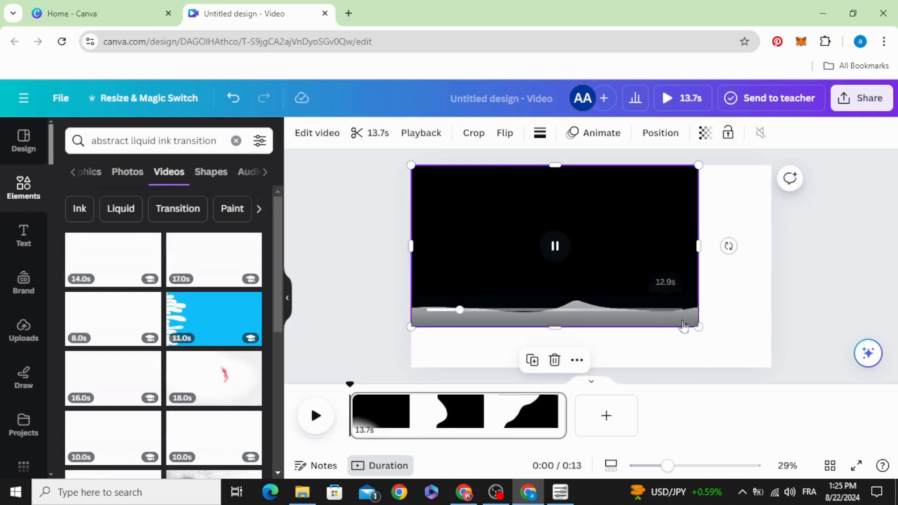
Step: Stretch the ink video over the whole page and add a heading
left_click_drag(697, 327, 770, 367)
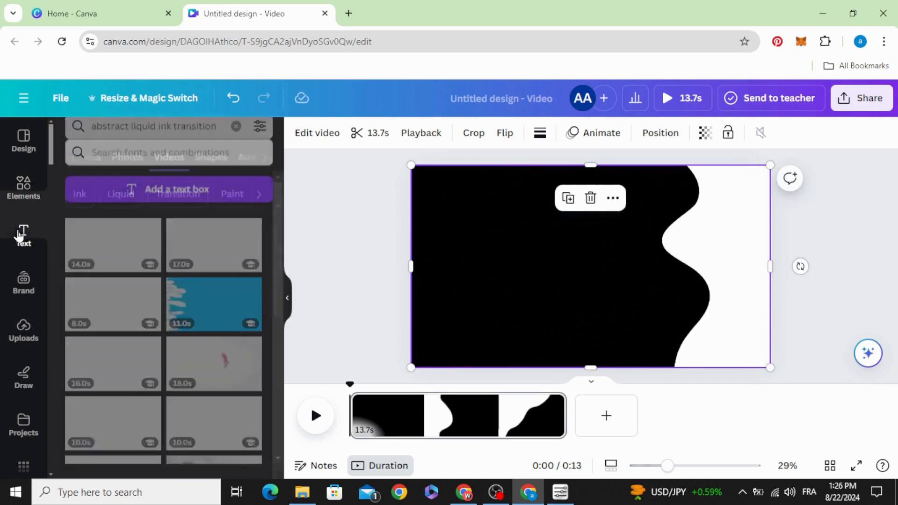
left_click(23, 235)
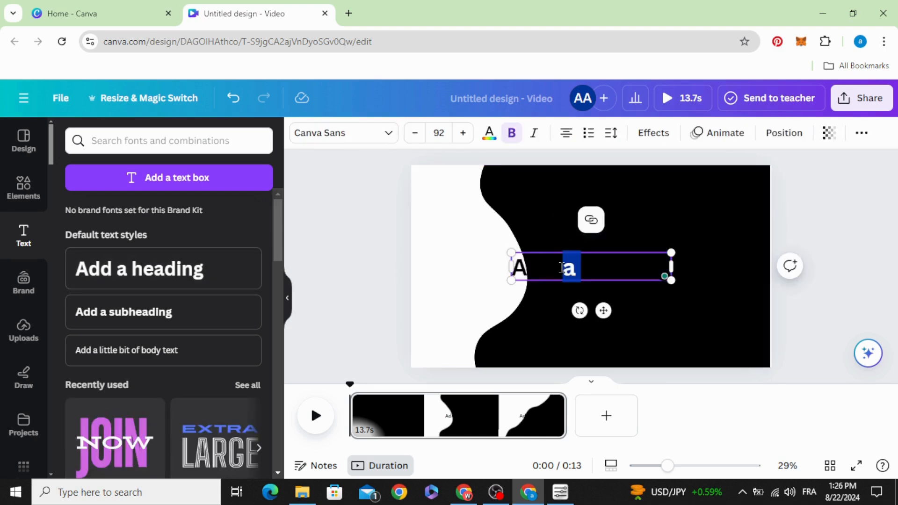
type("Add a heading")
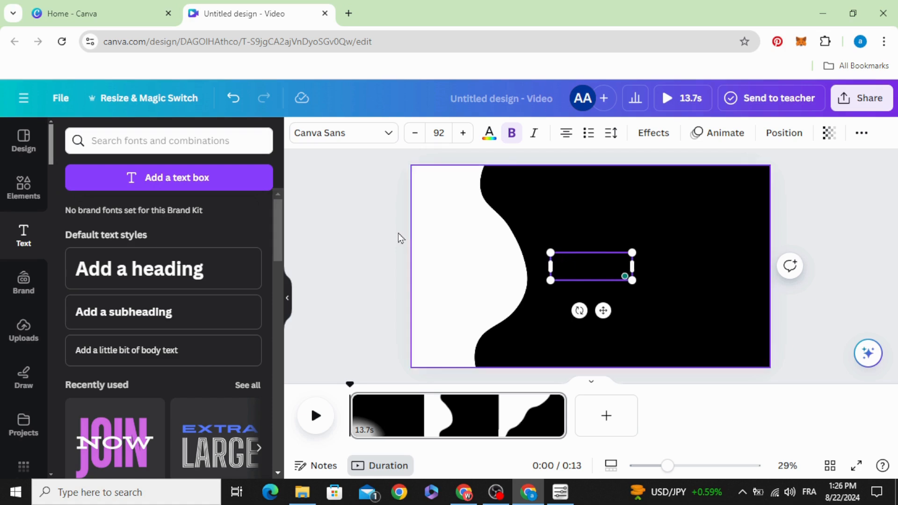
Step: Style the heading as LIQUID in League Spartan 306, centred and coloured white
left_click(343, 133)
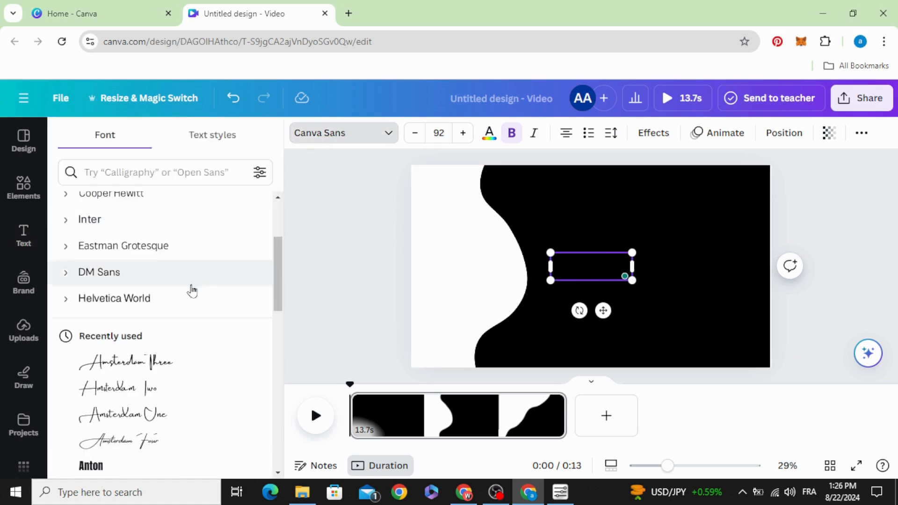
scroll("down", 3)
type("LIQUID")
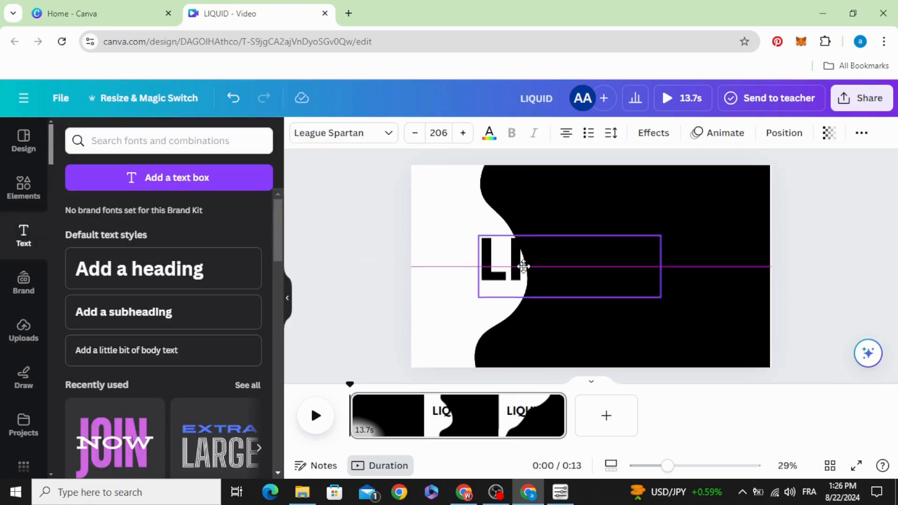
left_click_drag(660, 294, 711, 294)
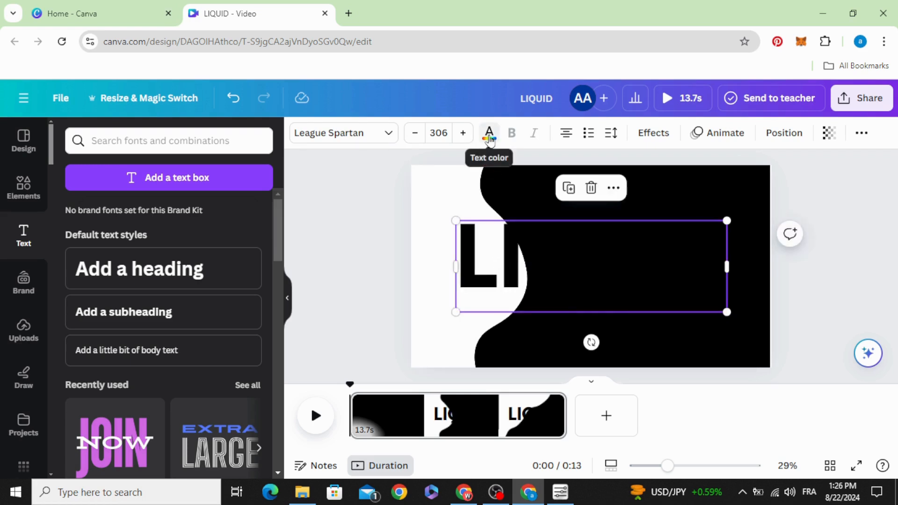
left_click(488, 133)
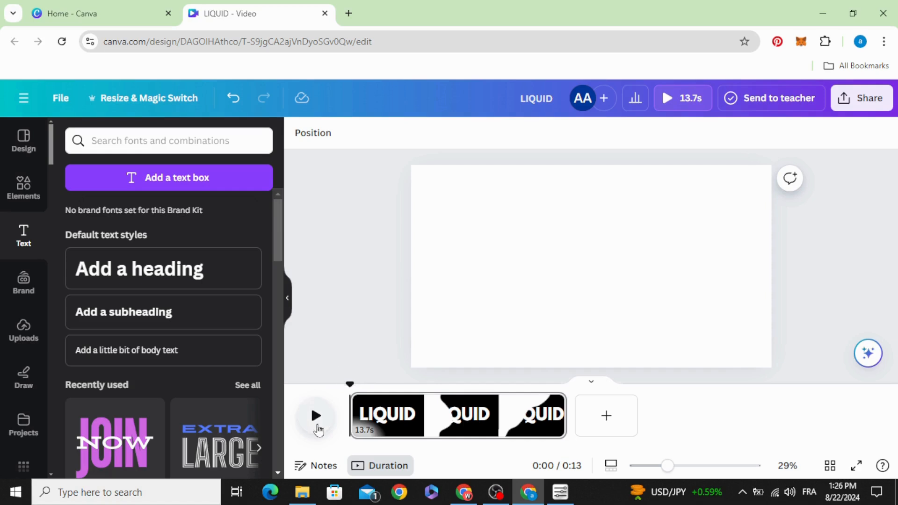
Step: Preview the video, pause near 0:04, and split the page there
left_click(316, 415)
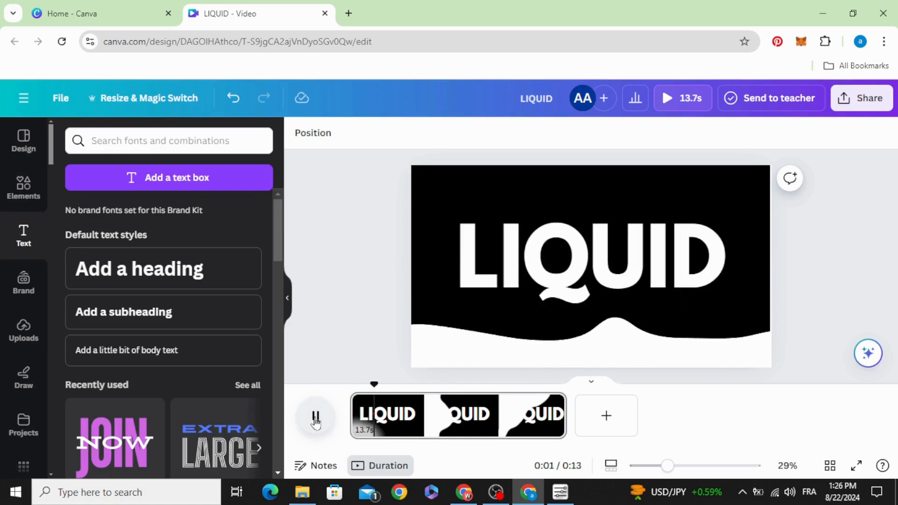
left_click(316, 416)
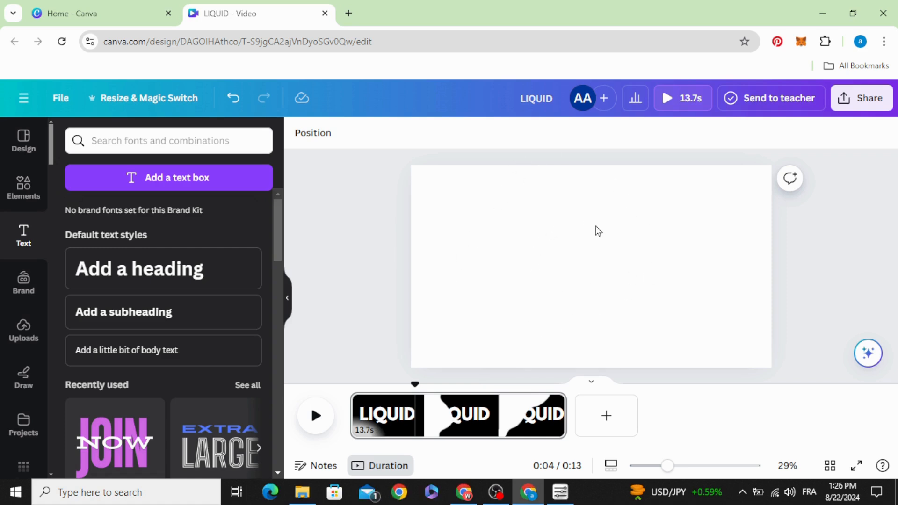
mouse_move(410, 415)
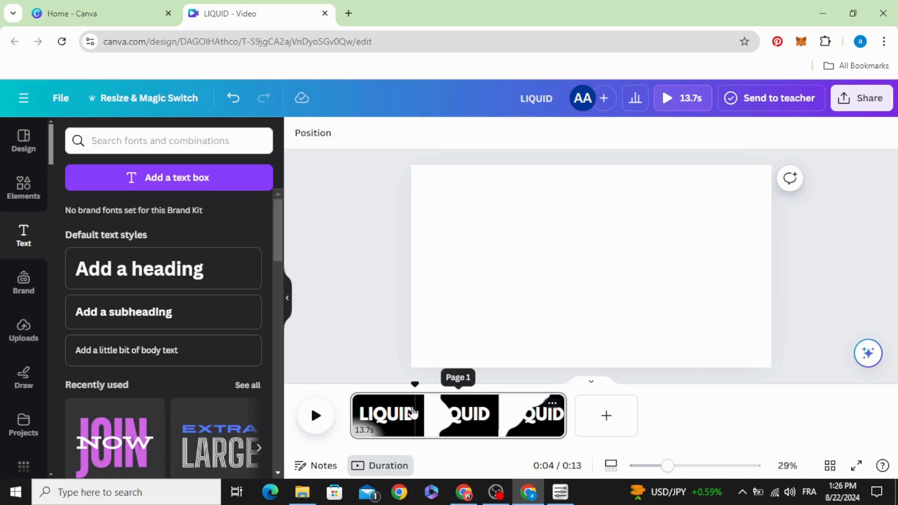
left_click(389, 416)
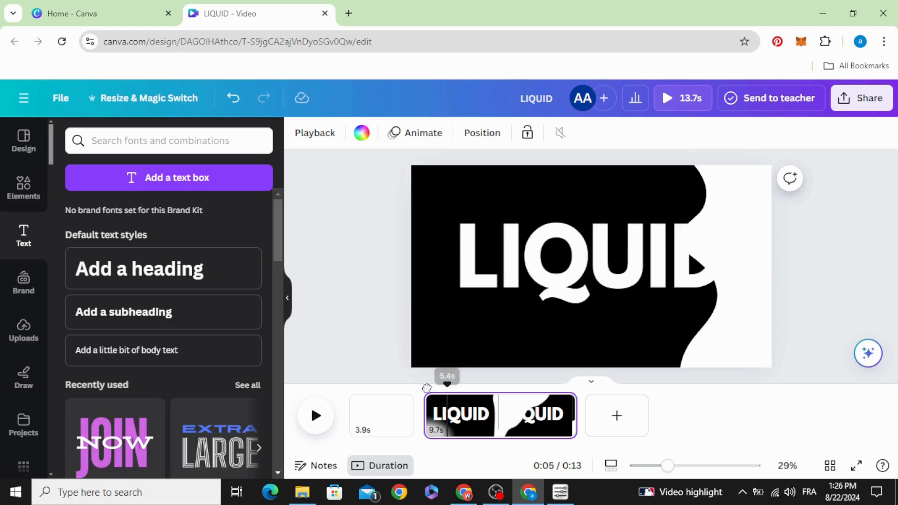
Step: Split the longer clip again and trim the second clip, giving 3.9, 4.2, 3.8 and 1.6-second pages
left_click(316, 416)
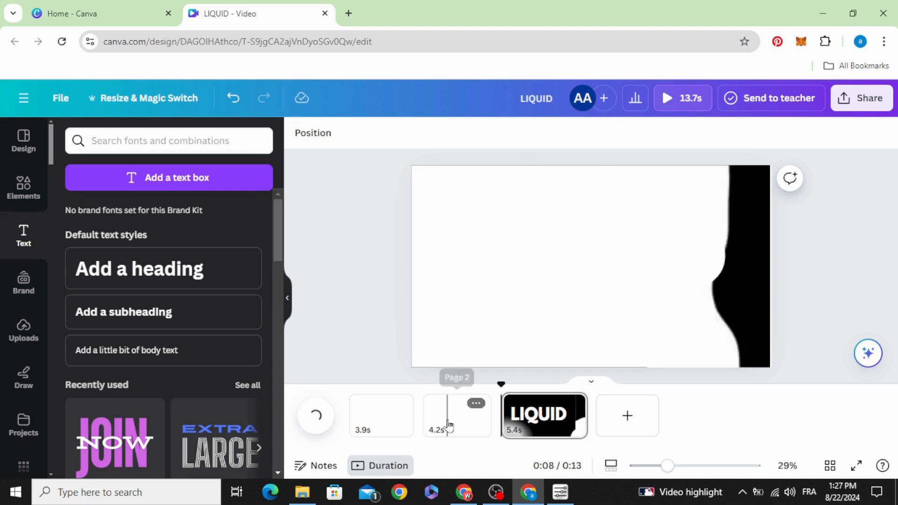
left_click(450, 416)
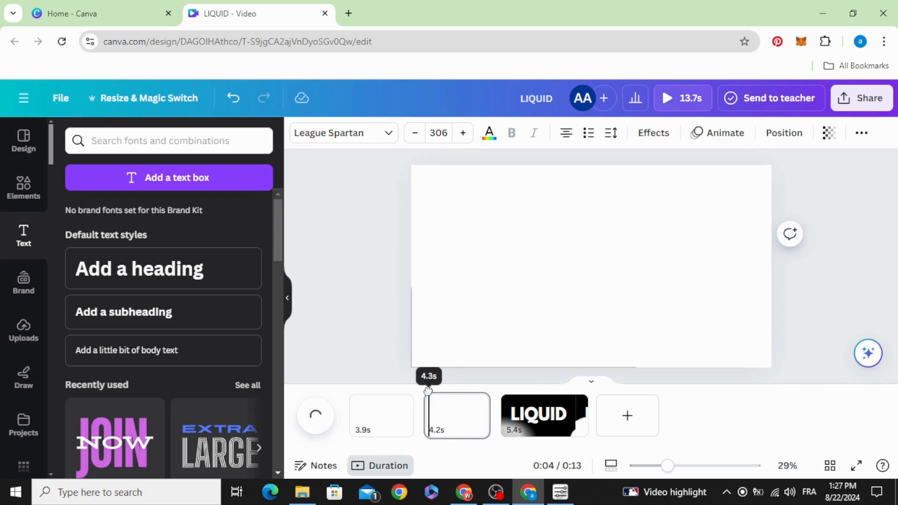
left_click_drag(428, 391, 484, 394)
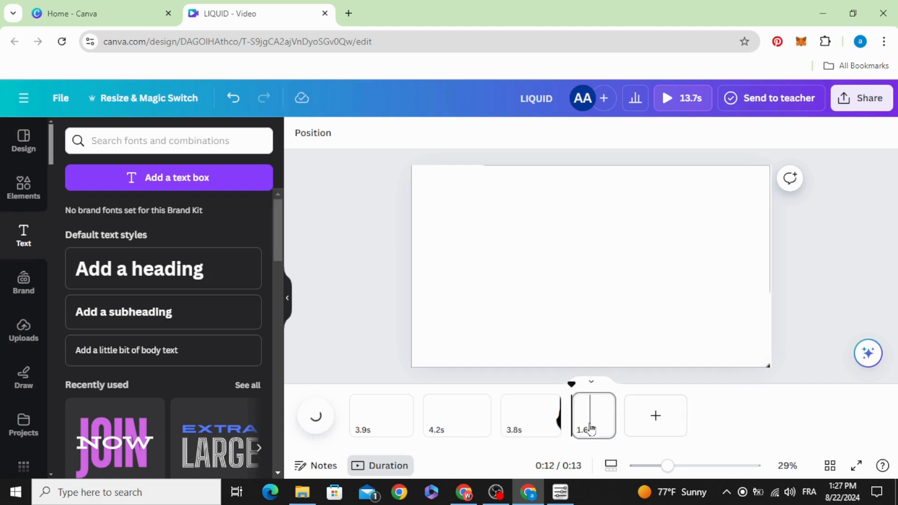
Step: Delete the LIQUID word from the third clip and play the video to check it
left_click(530, 416)
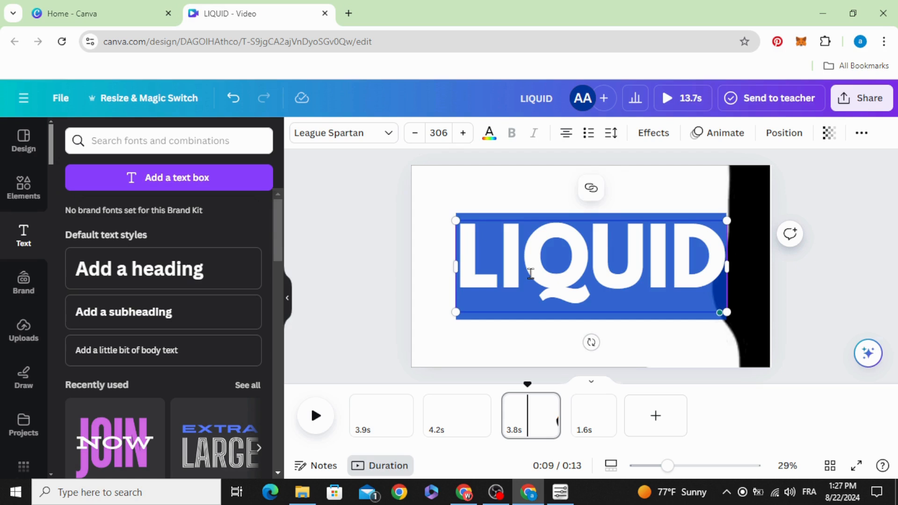
key("Delete")
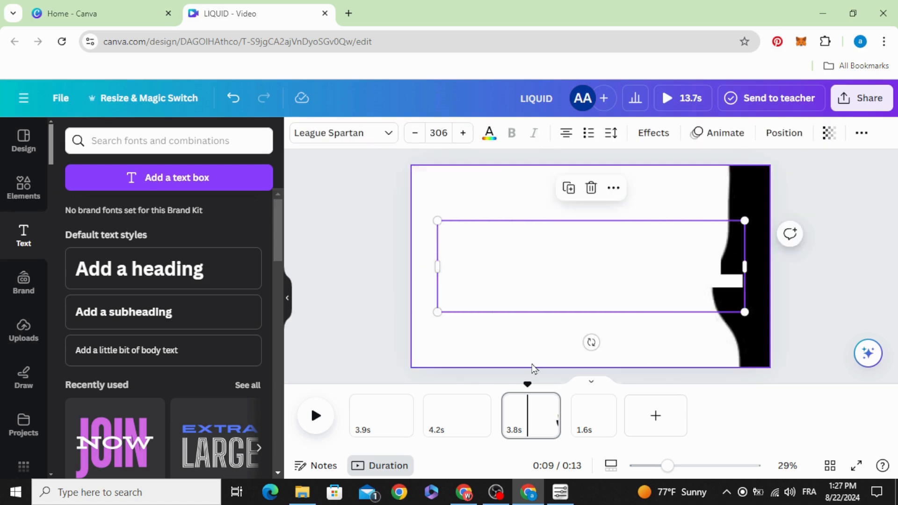
left_click_drag(527, 383, 525, 389)
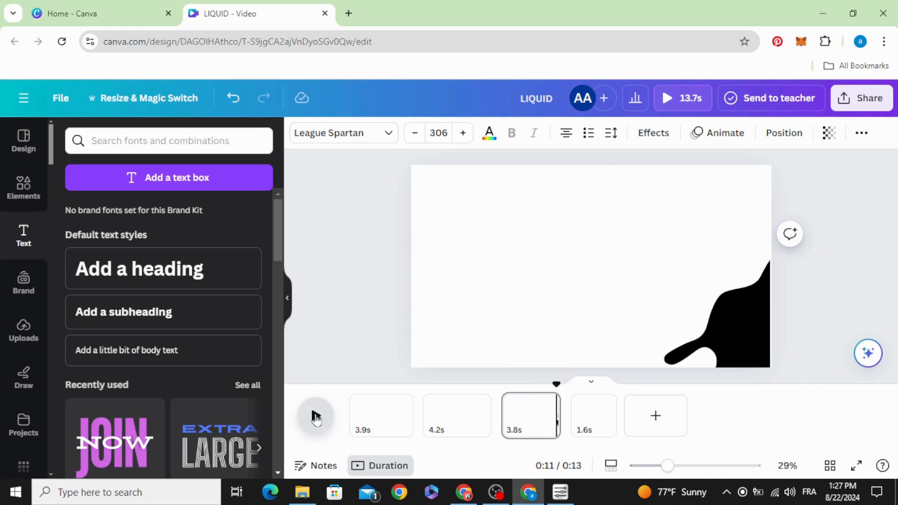
left_click(315, 416)
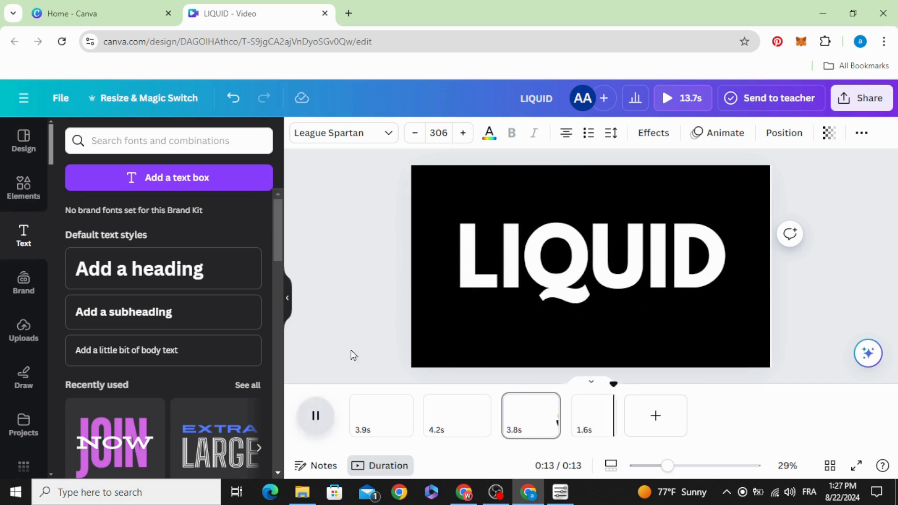